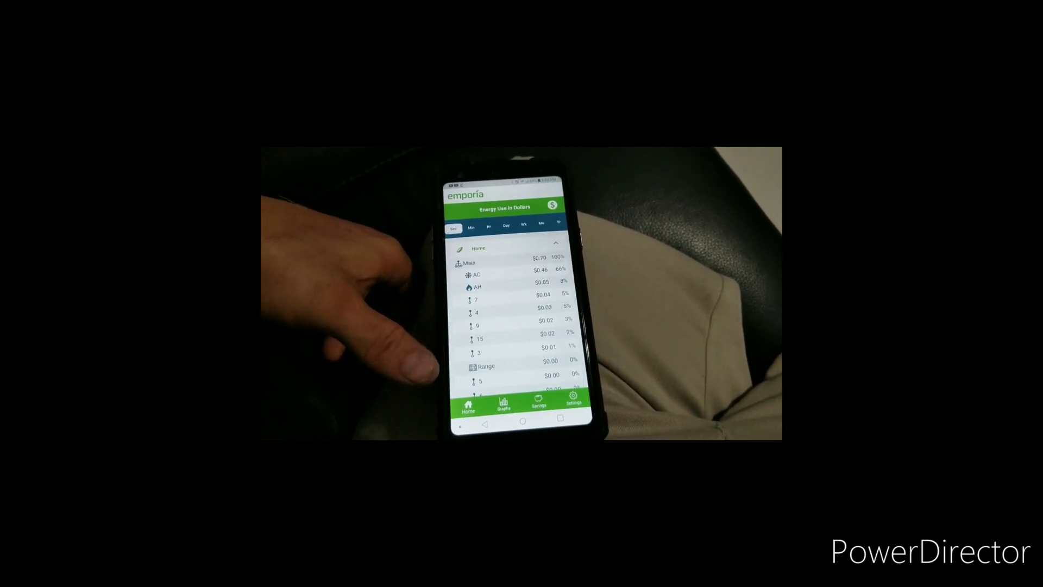
# Scroll through the Energy Use in Dollars per-circuit cost list.
pyautogui.scroll(-3)
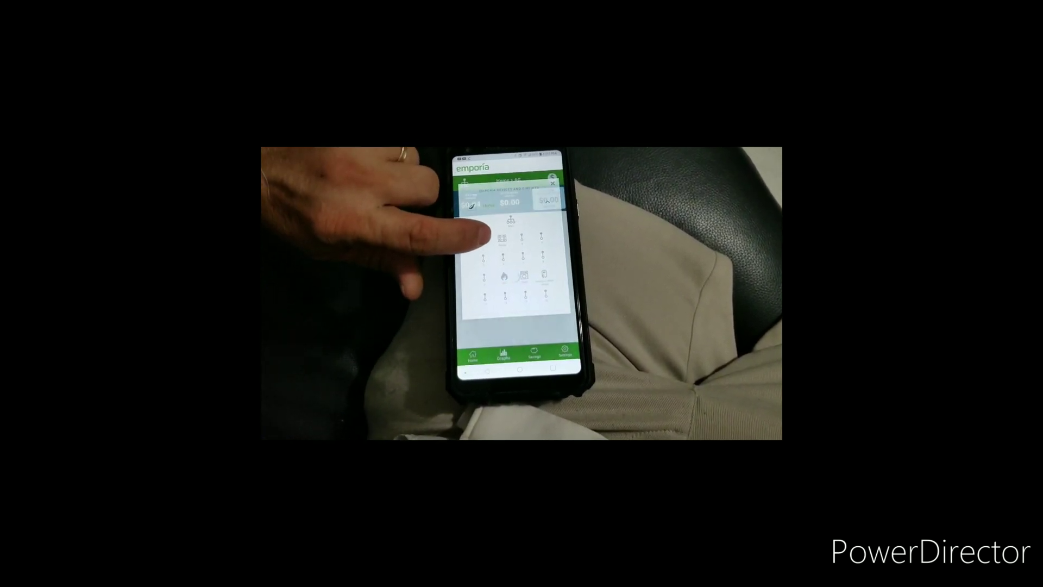
# Select the AC circuit so its dollar-cost usage graph is shown alone.
pyautogui.click(509, 239)
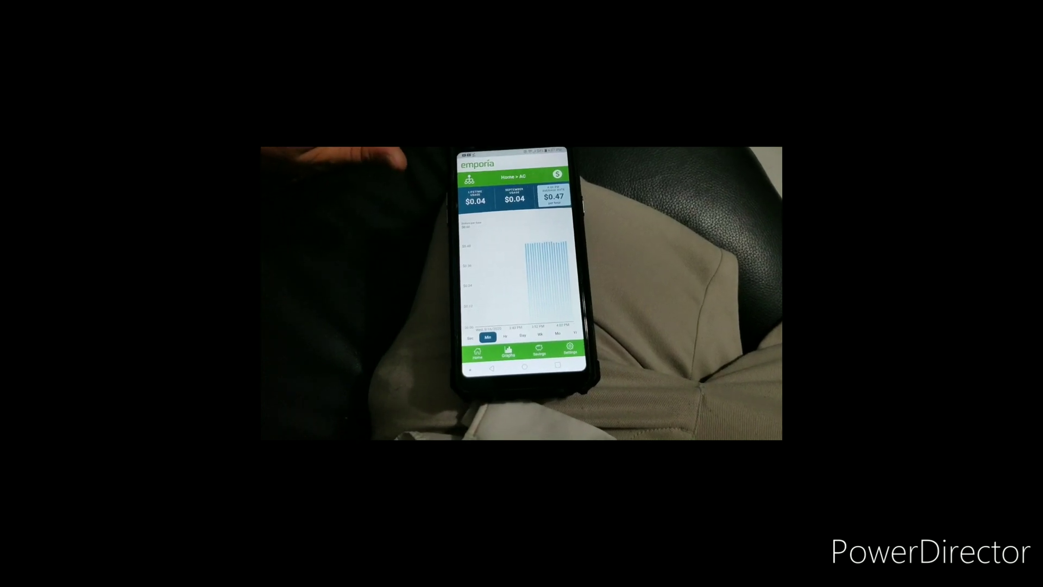